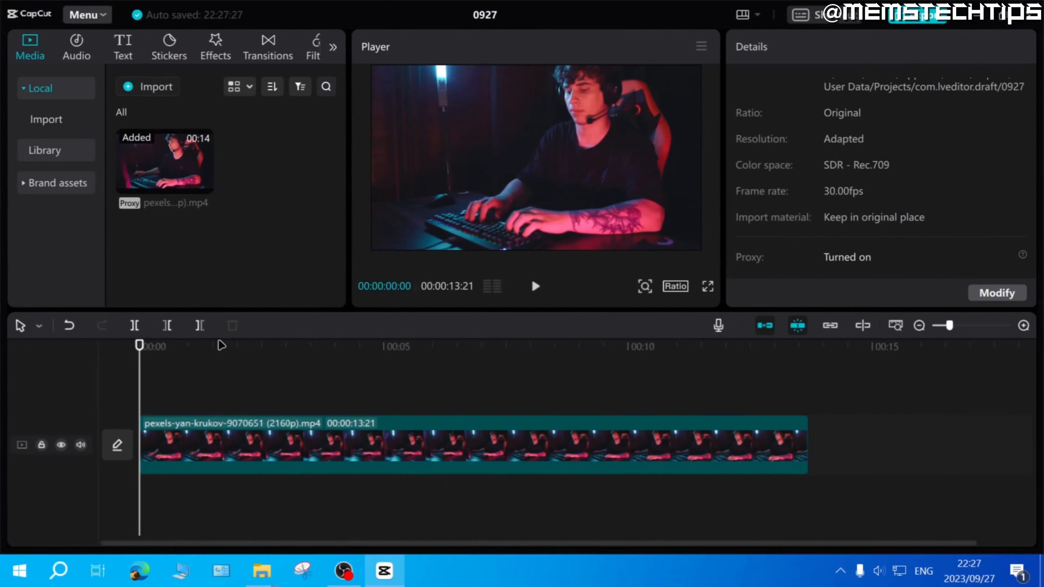
Step: Select the gaming-keyboard clip on the timeline to show its video properties
{"action": "left_click", "coordinate": [466, 444]}
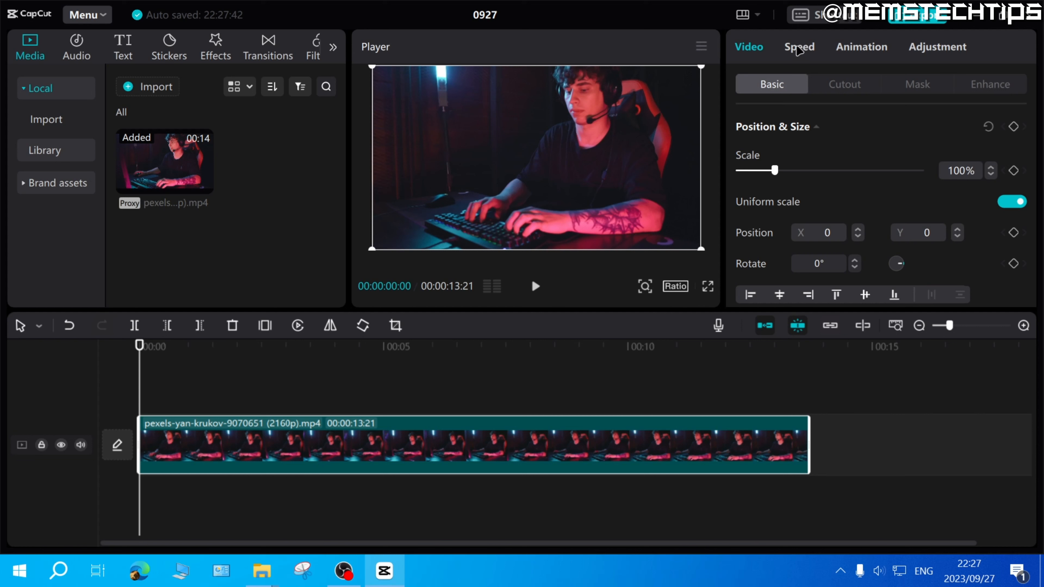
Step: In the Speed panel, try the Times slider at 2x, 5x and 100x, then return it to 1.0x
{"action": "left_click", "coordinate": [798, 47]}
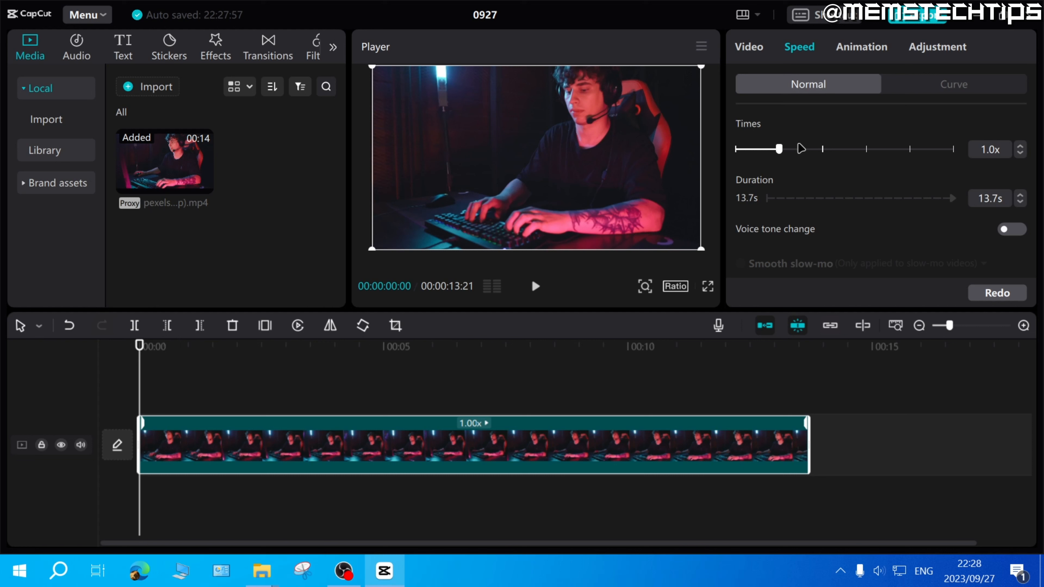
{"action": "left_click_drag", "start_coordinate": [777, 148], "coordinate": [815, 149]}
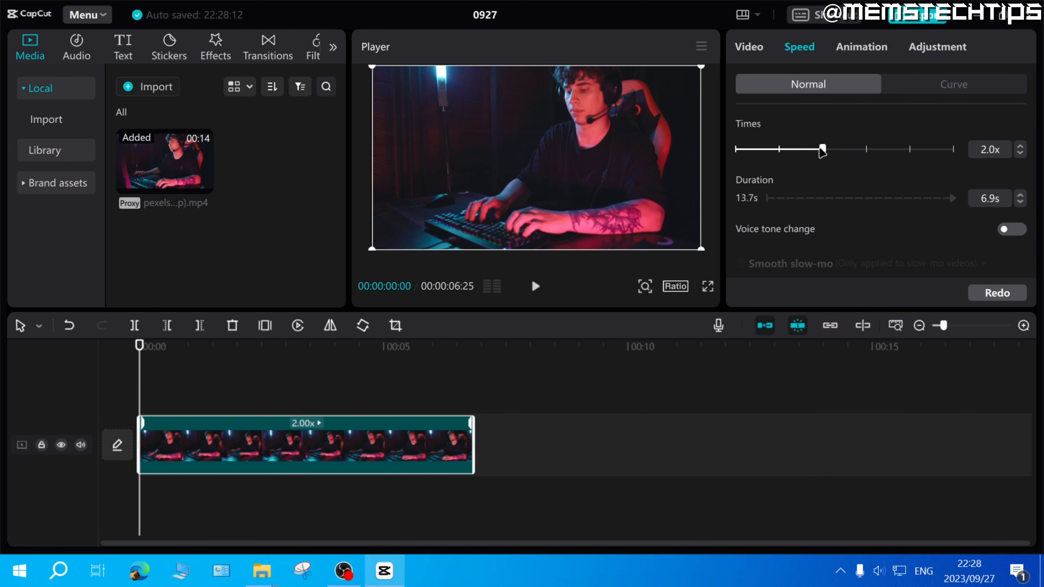
{"action": "left_click_drag", "start_coordinate": [822, 149], "coordinate": [865, 149]}
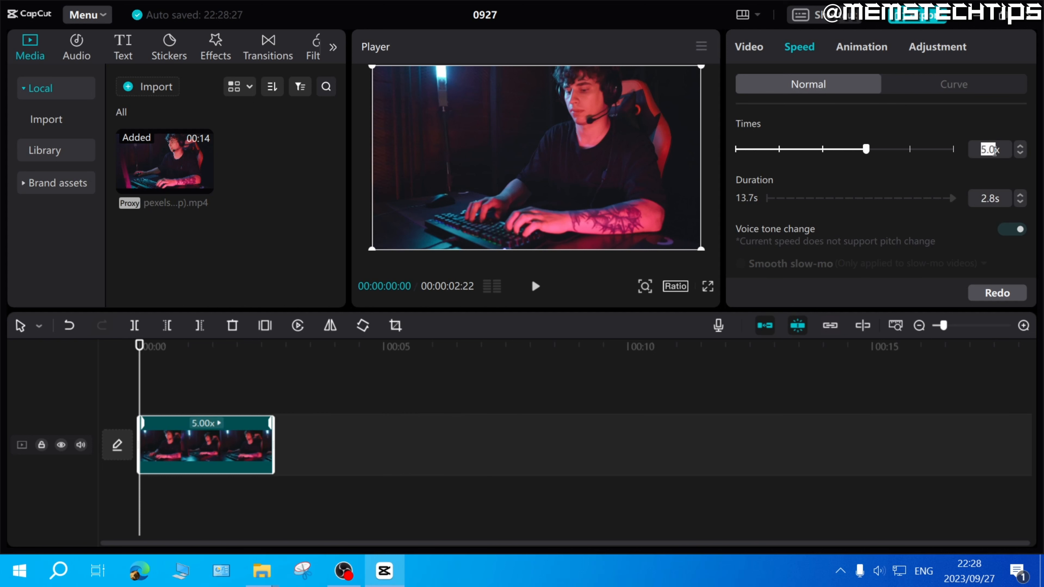
{"action": "left_click_drag", "start_coordinate": [865, 149], "coordinate": [952, 149]}
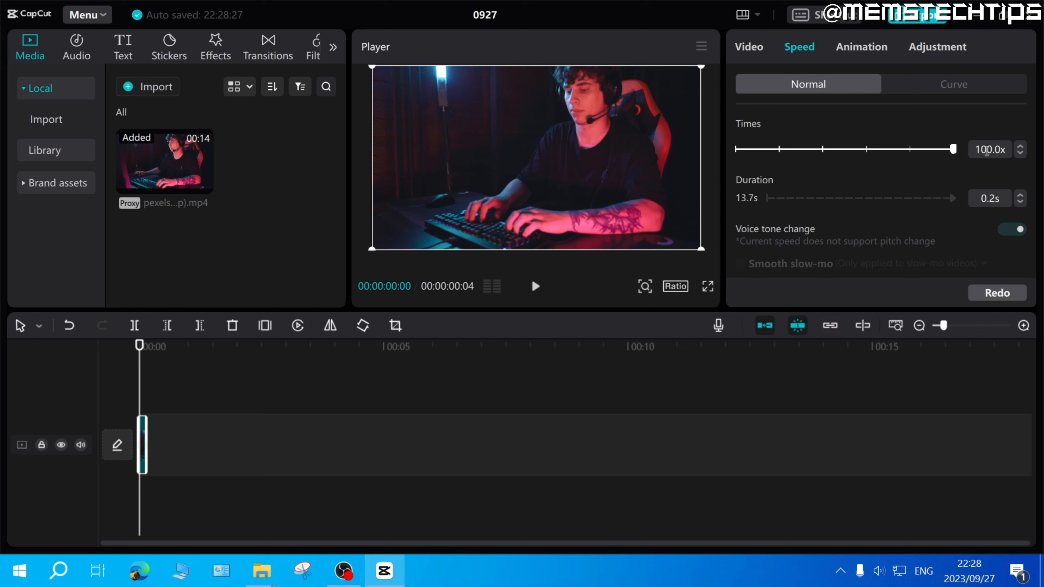
{"action": "left_click_drag", "start_coordinate": [951, 149], "coordinate": [779, 149]}
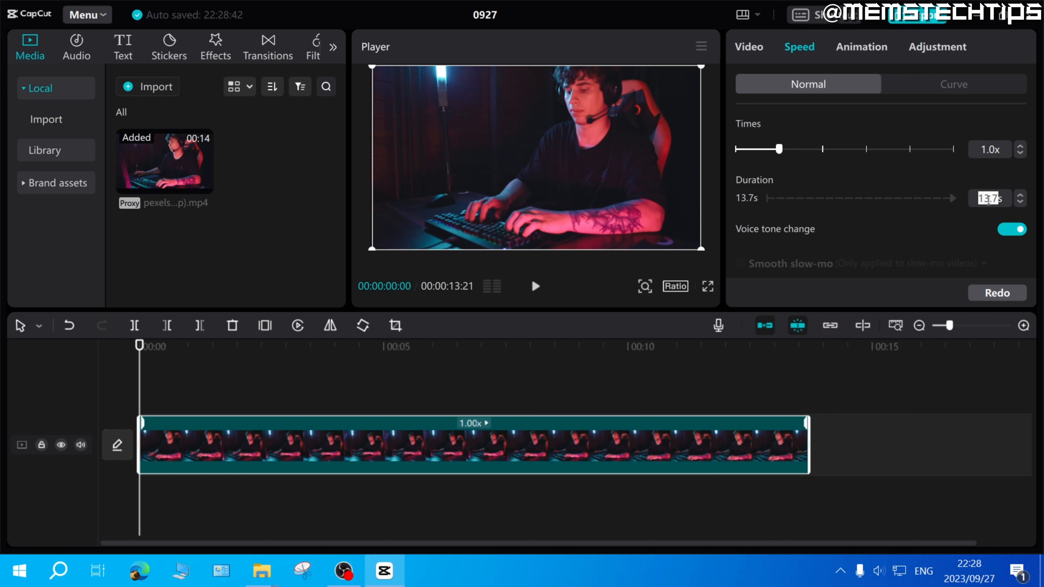
{"action": "mouse_move", "coordinate": [1002, 248]}
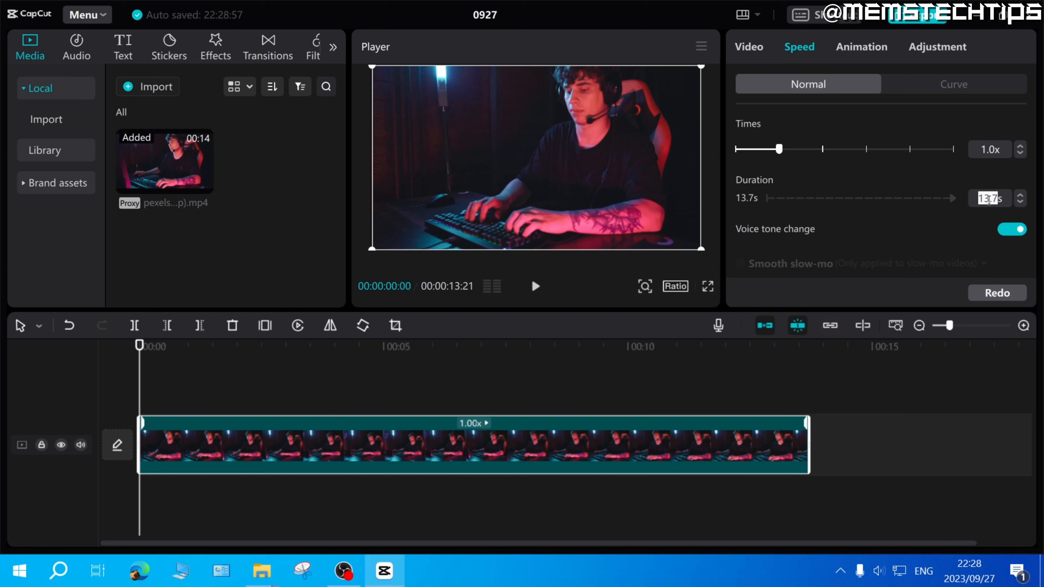
Step: Set the clip's Duration to 3s, shortening it from 13.7 s for about 4.6x speed
{"action": "type", "text": "3s"}
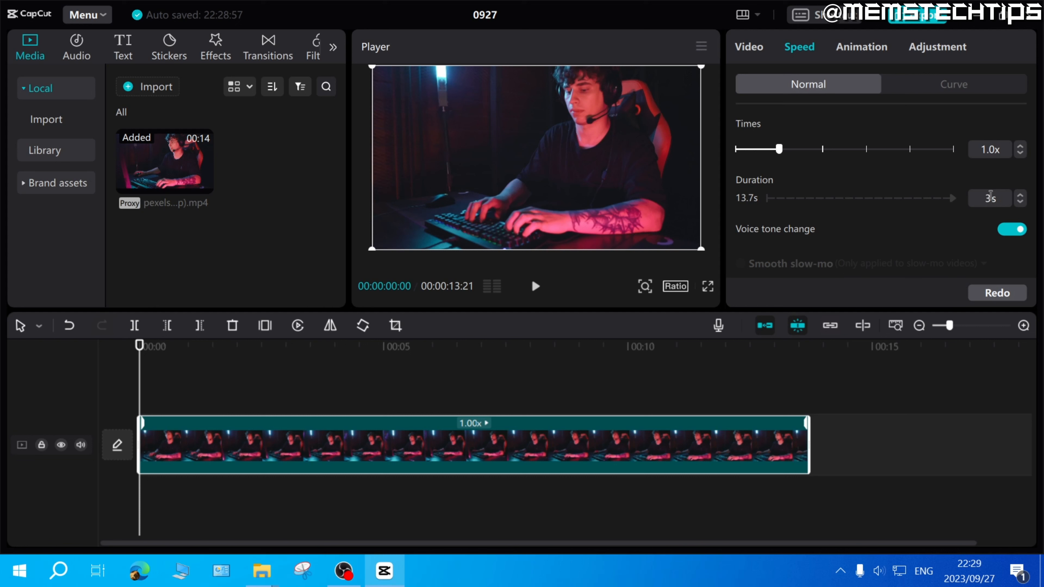
{"action": "mouse_move", "coordinate": [938, 263]}
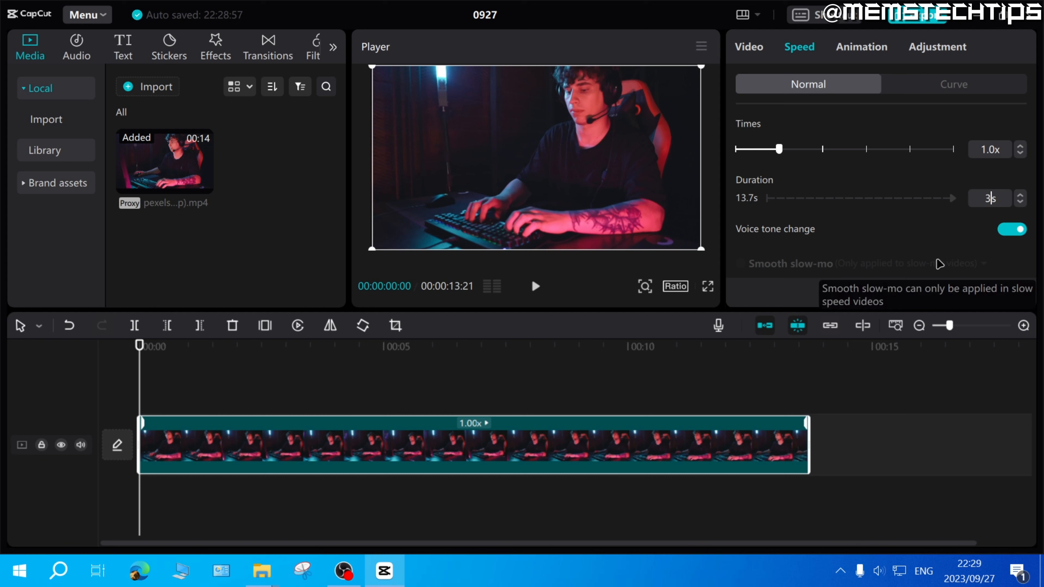
{"action": "left_click_drag", "start_coordinate": [778, 148], "coordinate": [859, 149]}
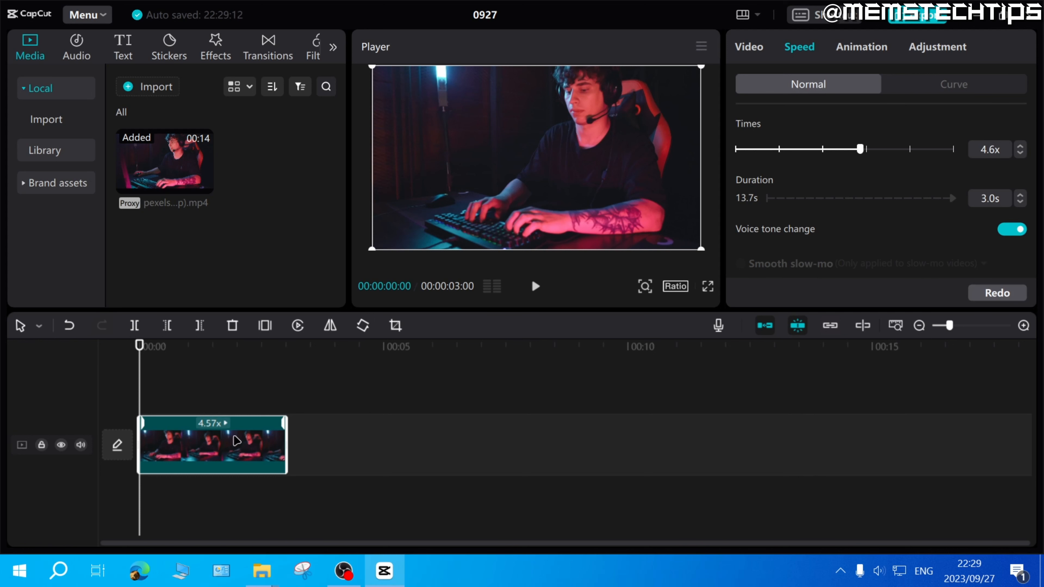
{"action": "mouse_move", "coordinate": [870, 207]}
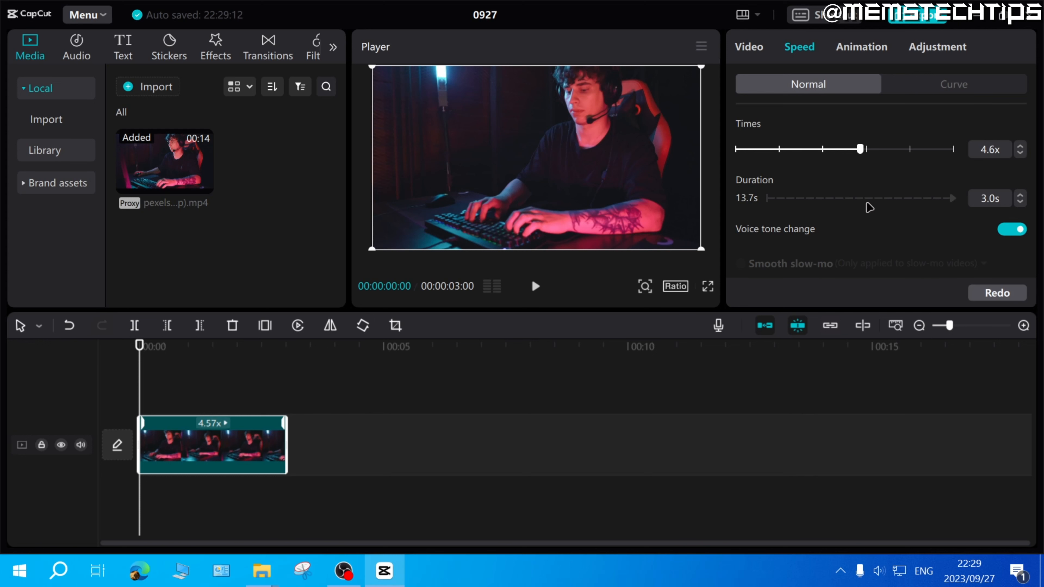
{"action": "mouse_move", "coordinate": [966, 214]}
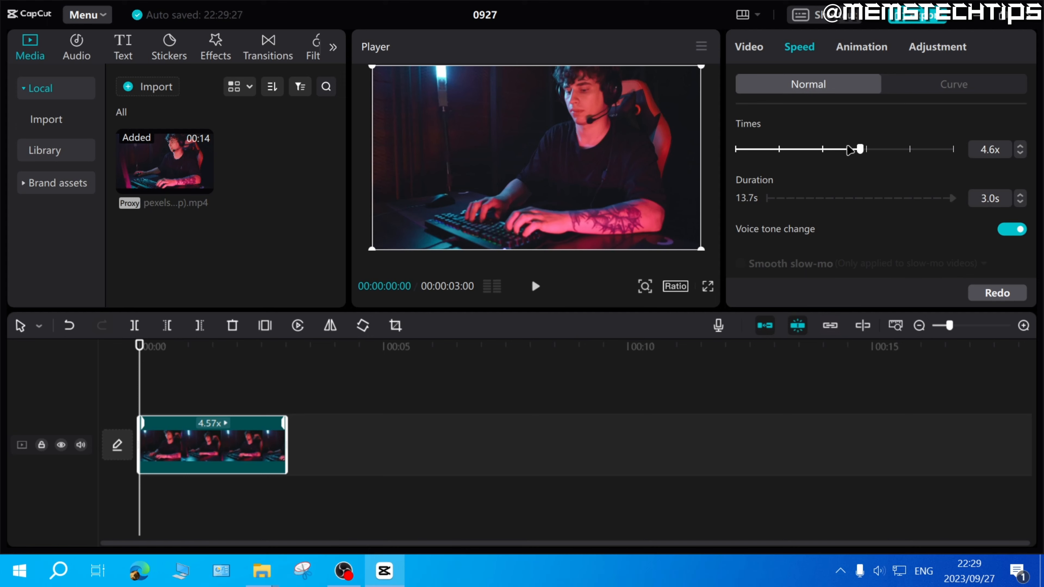
Step: Move the playhead to the 00:03 mark at the sped-up clip's end
{"action": "left_click", "coordinate": [535, 286]}
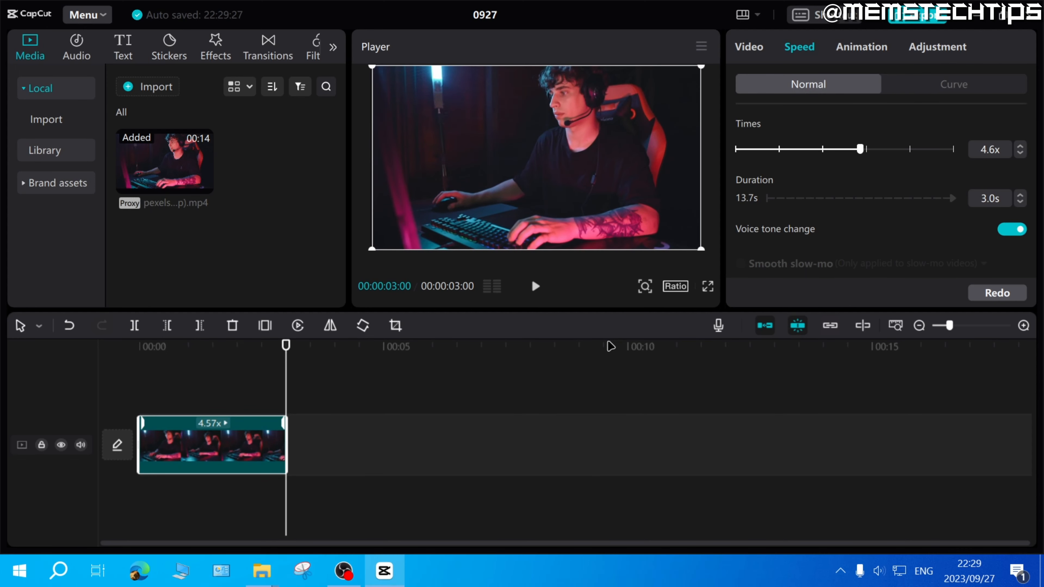
{"action": "mouse_move", "coordinate": [527, 377]}
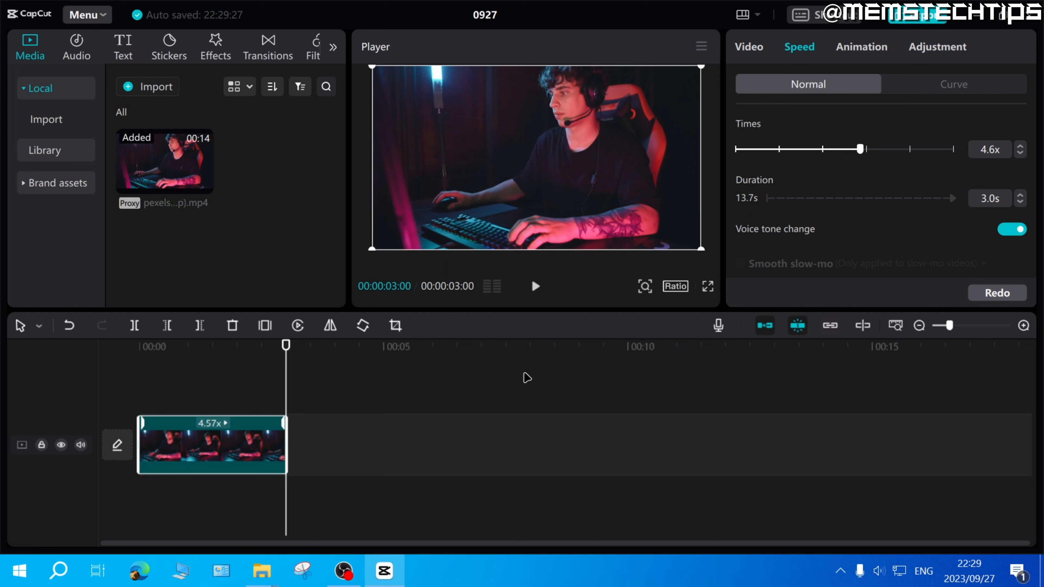